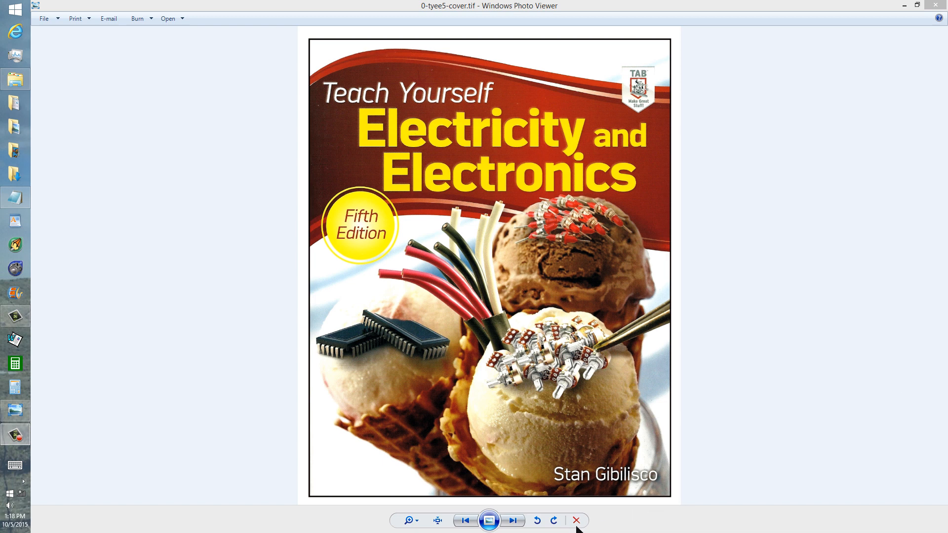
{"action": "mouse_move", "coordinate": [513, 521]}
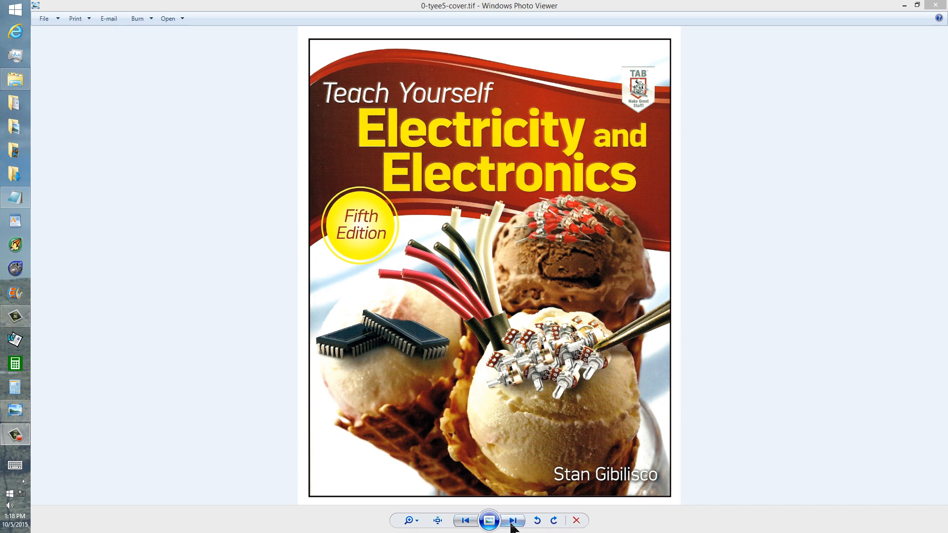
Step: Advance to capacitive-pressure-sensor.png showing the oscillator, ADC and microcomputer
{"action": "left_click", "coordinate": [513, 521]}
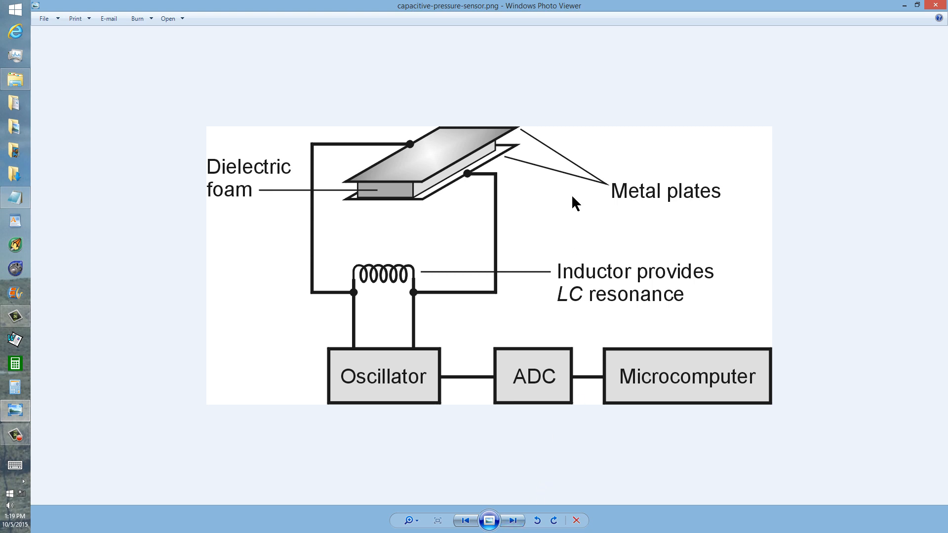
{"action": "mouse_move", "coordinate": [644, 195]}
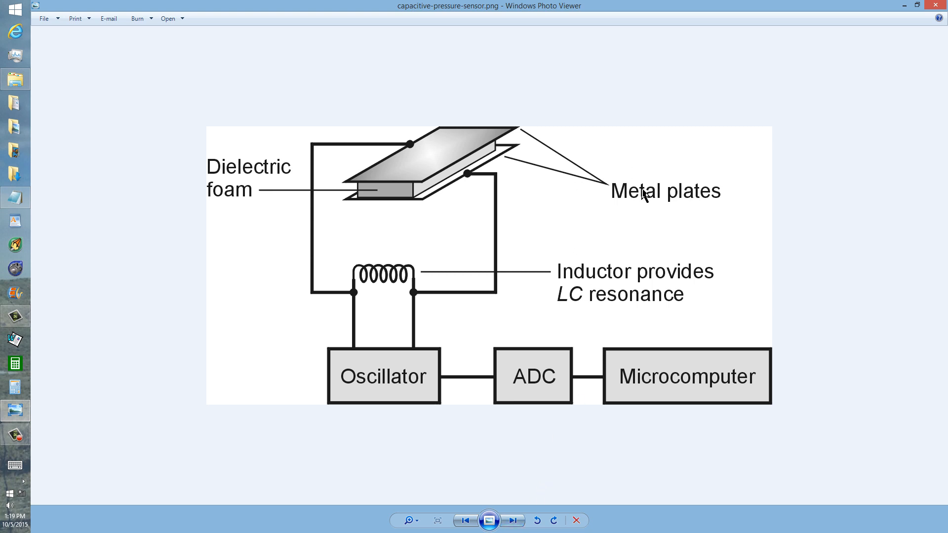
{"action": "mouse_move", "coordinate": [398, 199]}
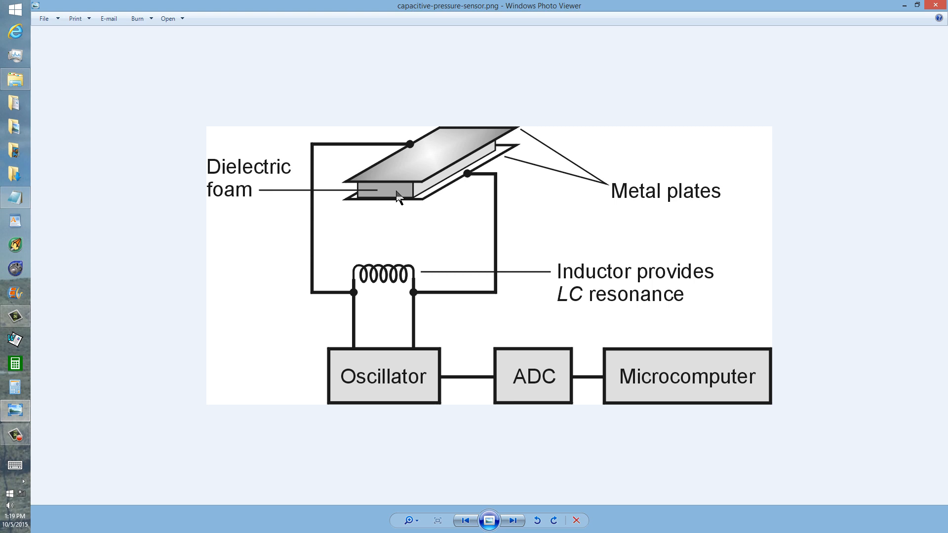
{"action": "mouse_move", "coordinate": [519, 158]}
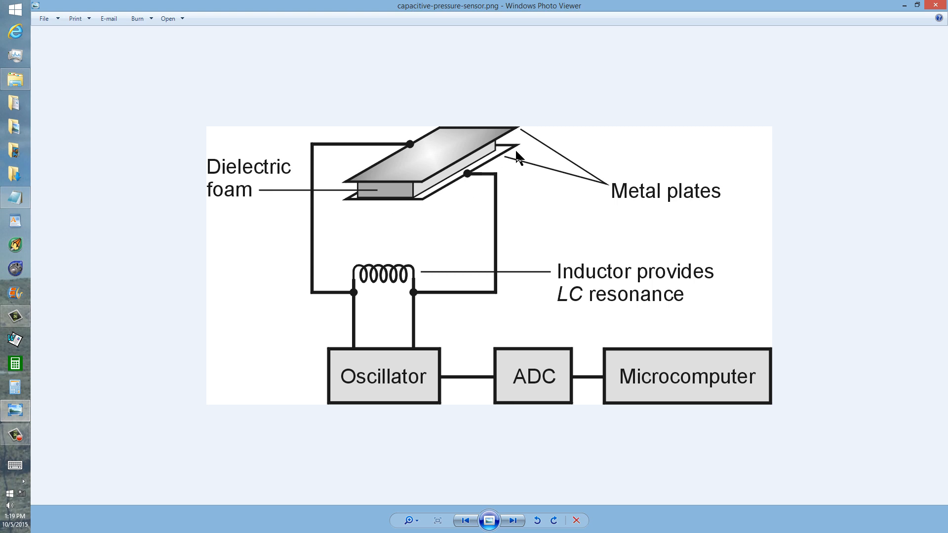
{"action": "mouse_move", "coordinate": [600, 192]}
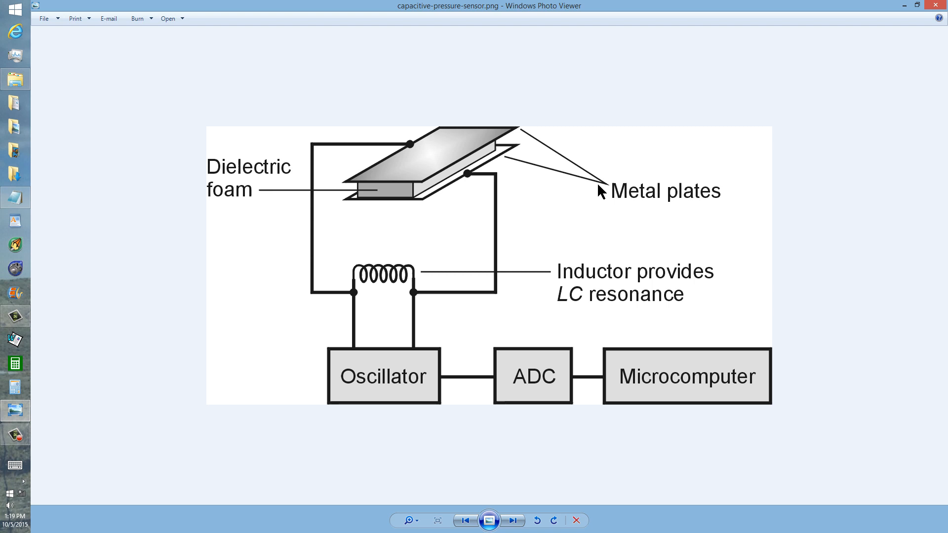
{"action": "mouse_move", "coordinate": [561, 253]}
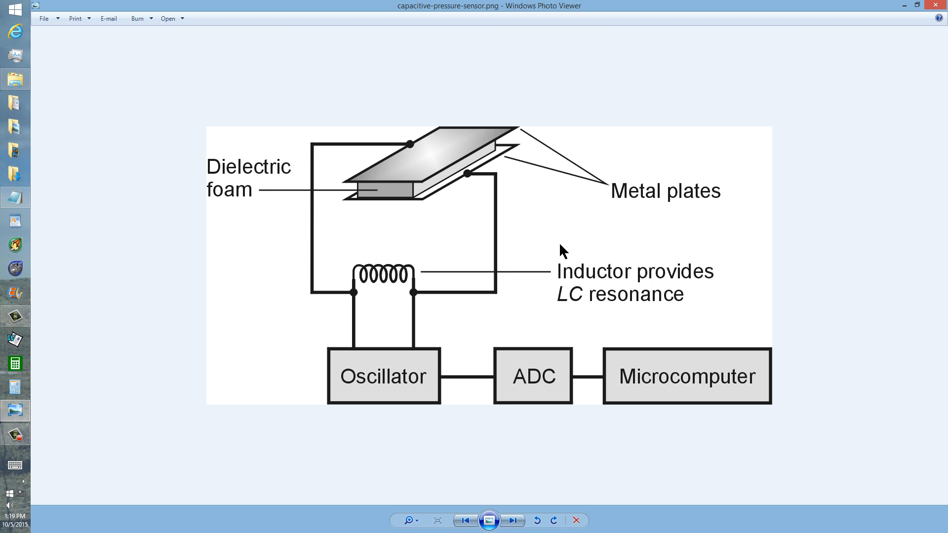
{"action": "mouse_move", "coordinate": [568, 309]}
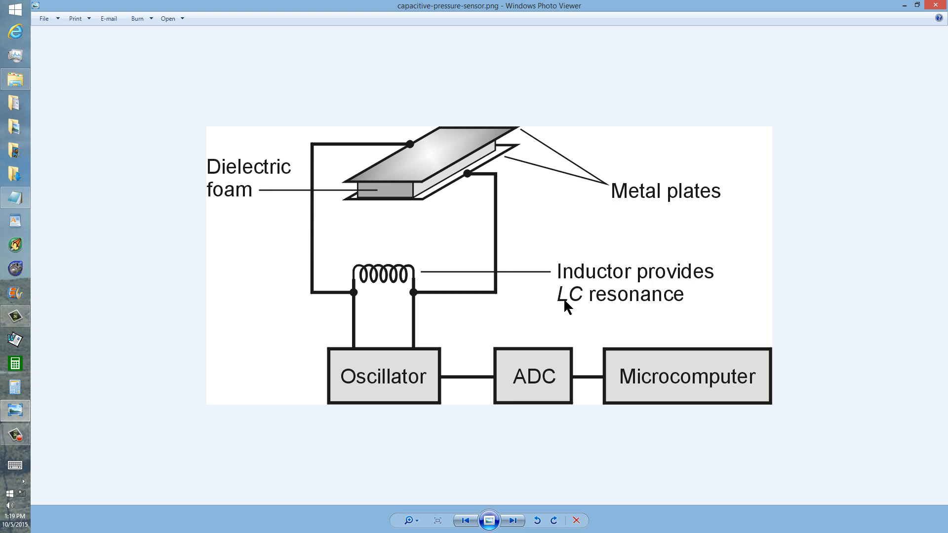
{"action": "mouse_move", "coordinate": [380, 292]}
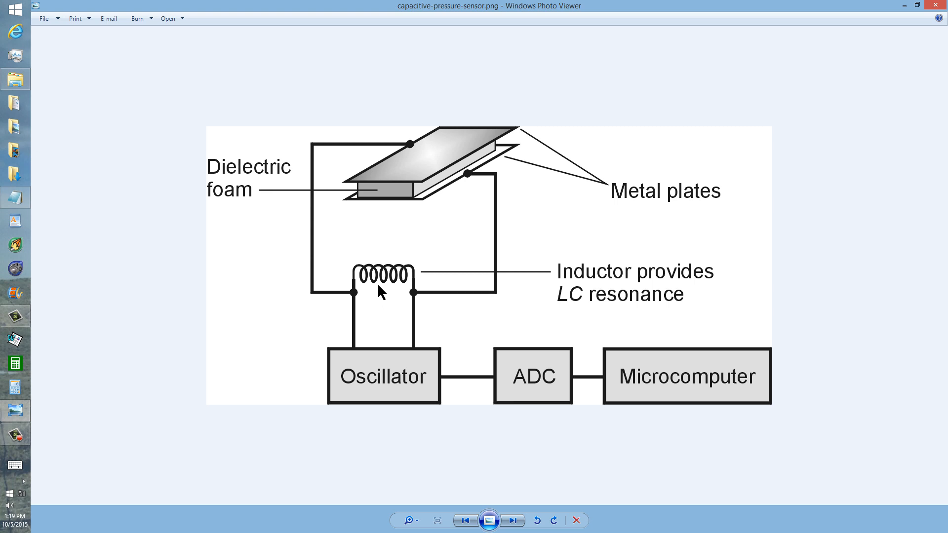
{"action": "mouse_move", "coordinate": [379, 278]}
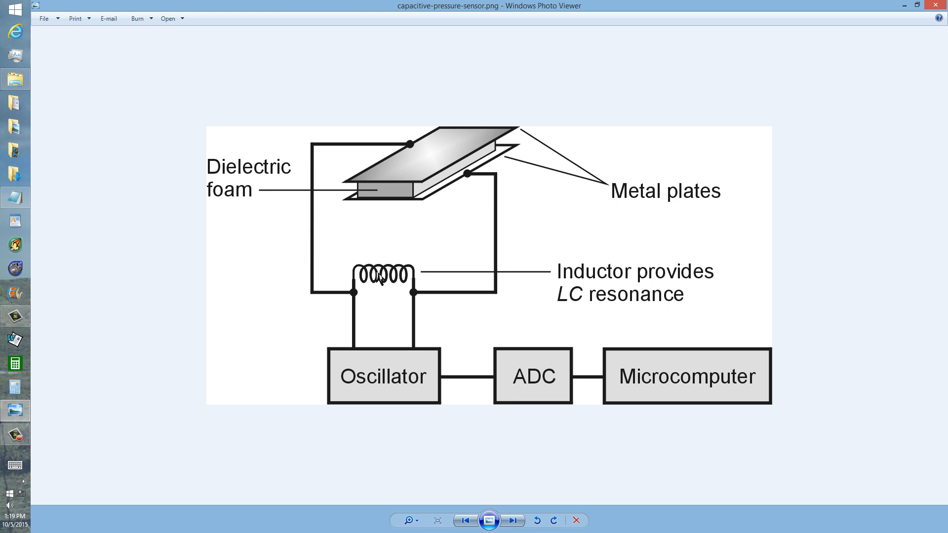
{"action": "mouse_move", "coordinate": [366, 391]}
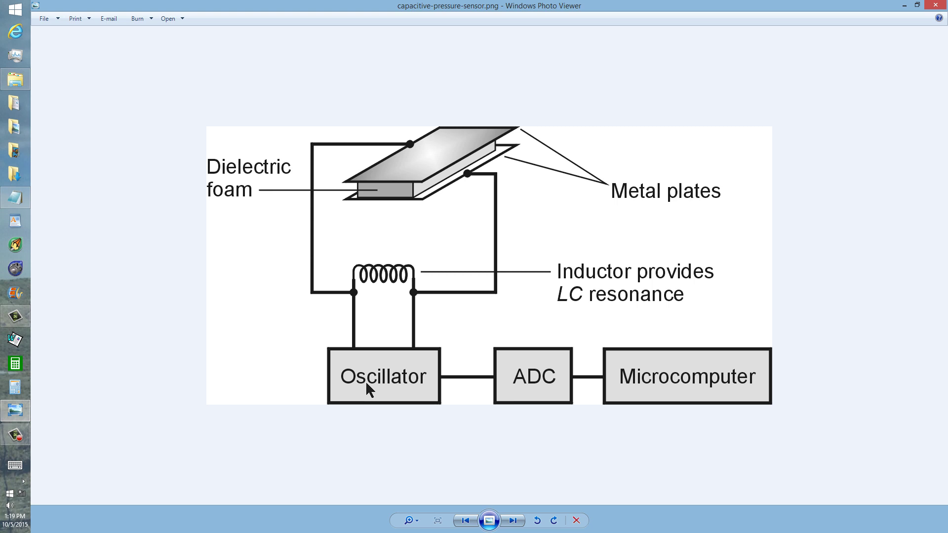
{"action": "mouse_move", "coordinate": [517, 392]}
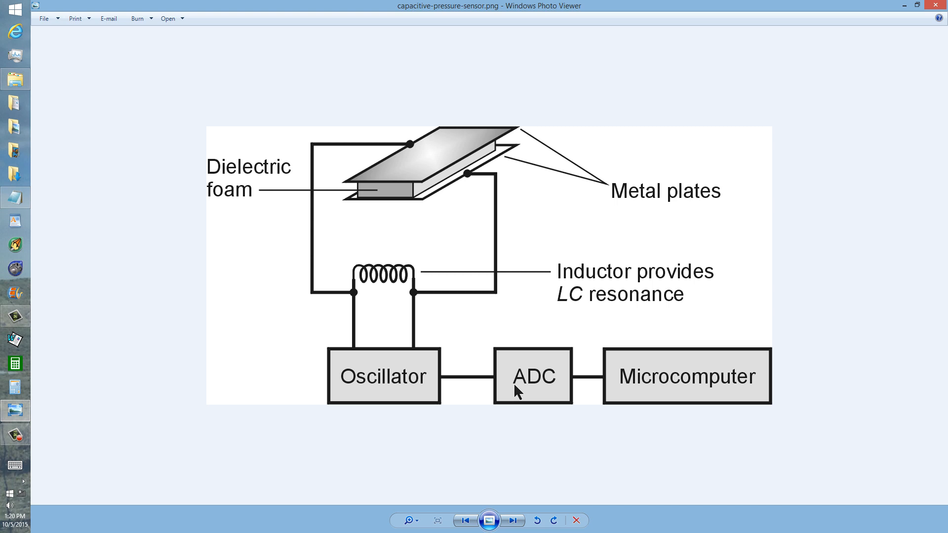
{"action": "mouse_move", "coordinate": [637, 391]}
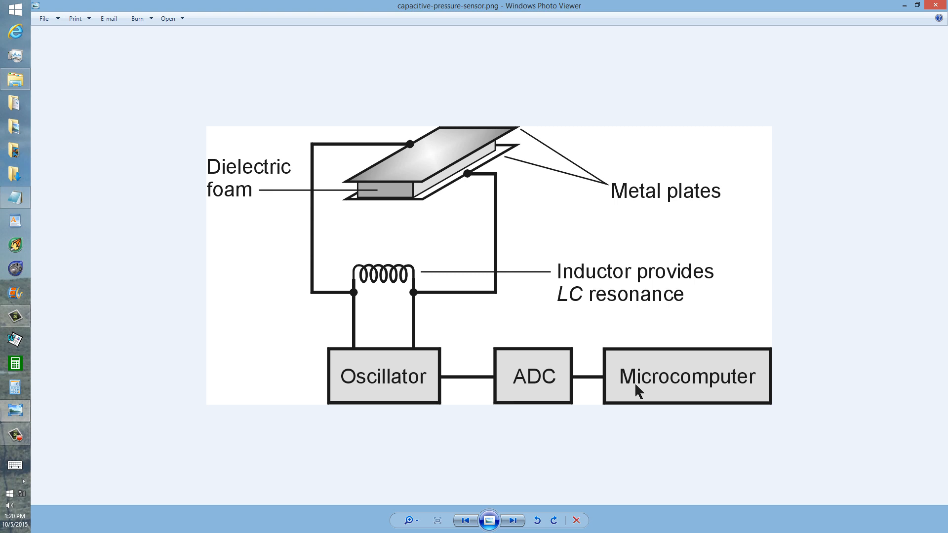
{"action": "mouse_move", "coordinate": [513, 519]}
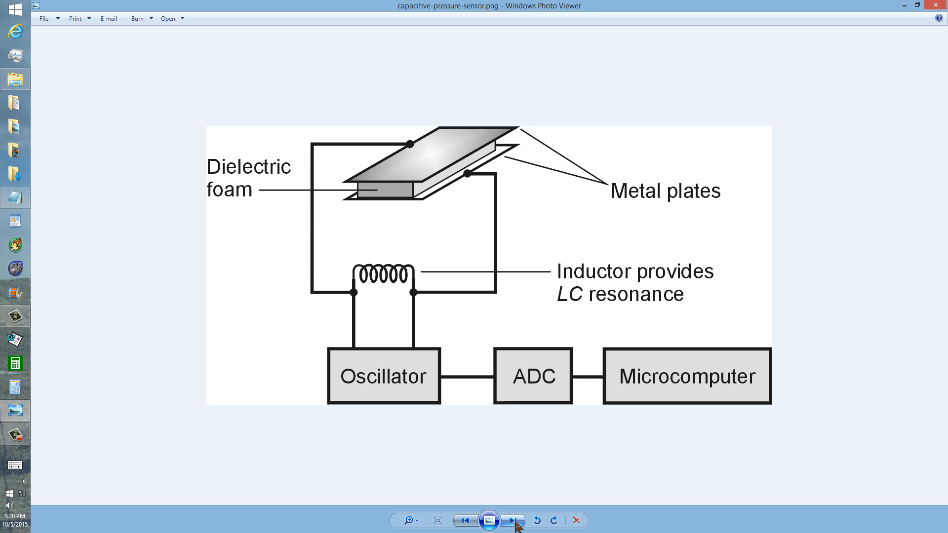
{"action": "mouse_move", "coordinate": [512, 519]}
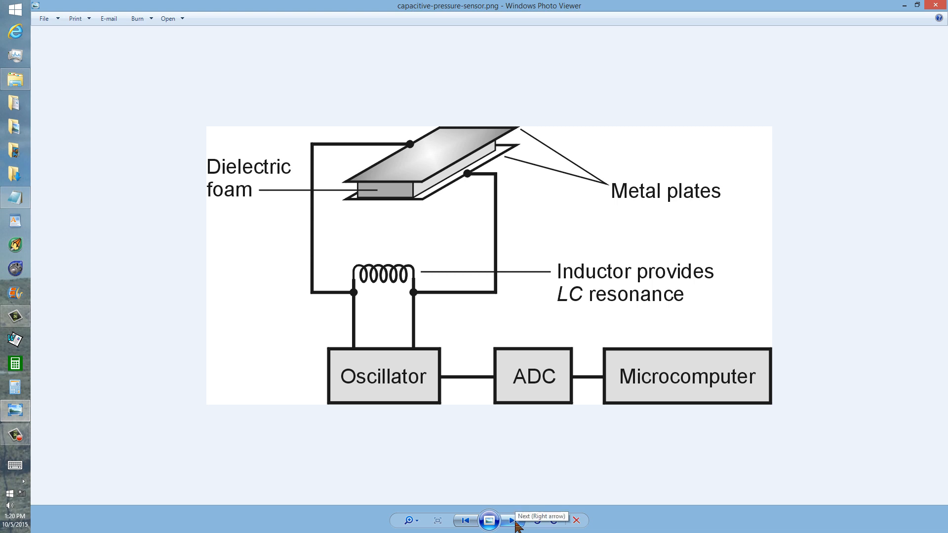
Step: View the elastomer sensor diagram, then step back to capacitive-pressure-sensor.png
{"action": "left_click", "coordinate": [510, 520]}
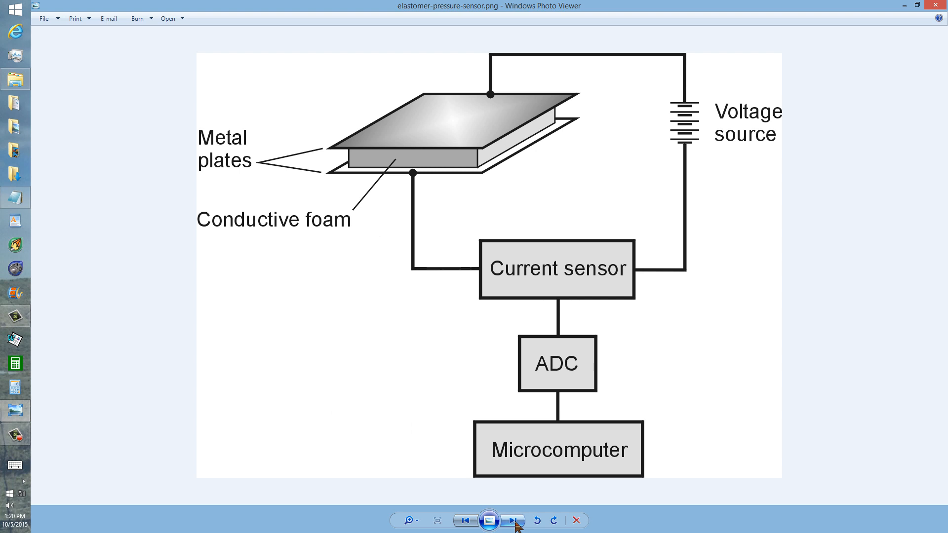
{"action": "mouse_move", "coordinate": [432, 172]}
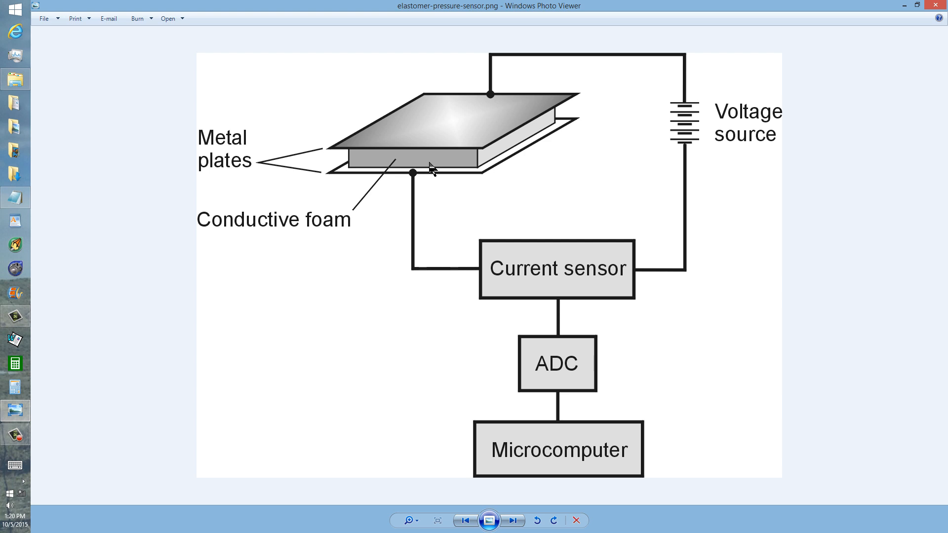
{"action": "mouse_move", "coordinate": [512, 168]}
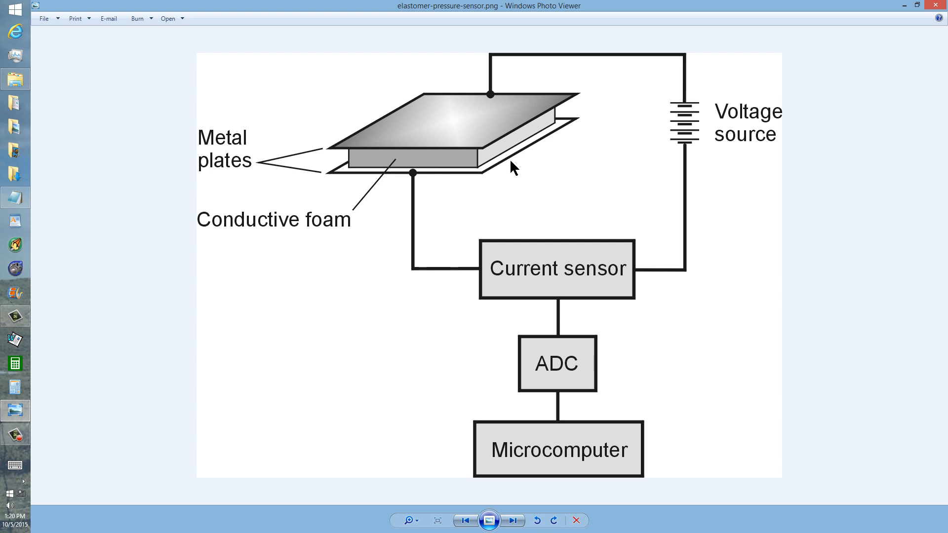
{"action": "mouse_move", "coordinate": [504, 166]}
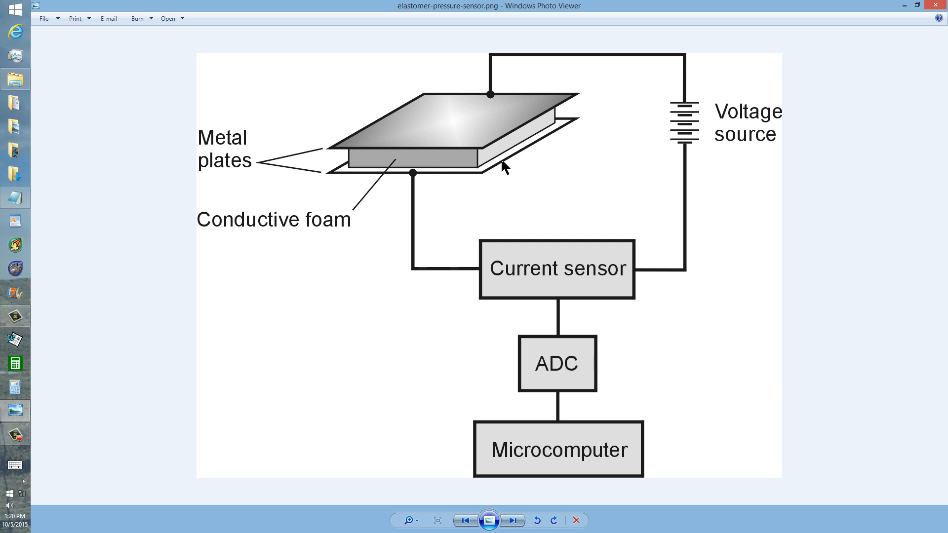
{"action": "mouse_move", "coordinate": [479, 164]}
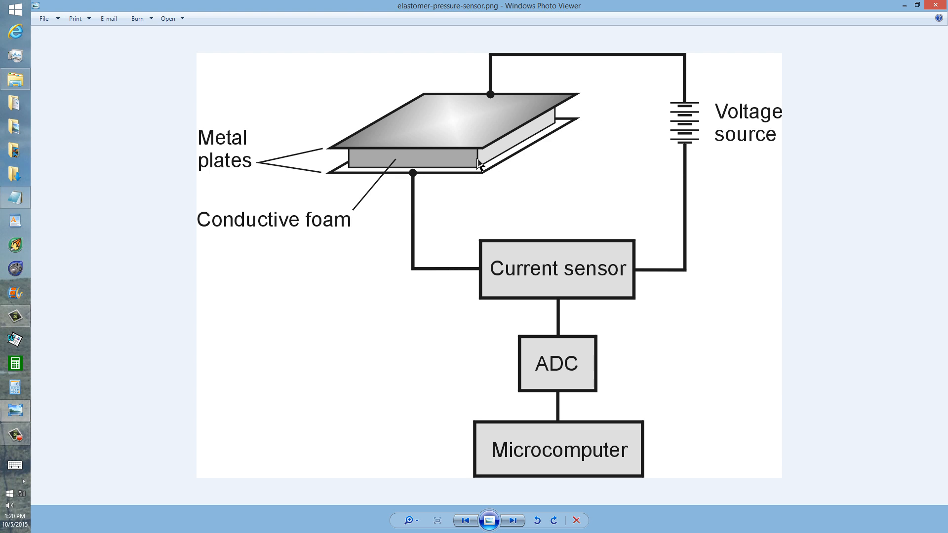
{"action": "mouse_move", "coordinate": [474, 274]}
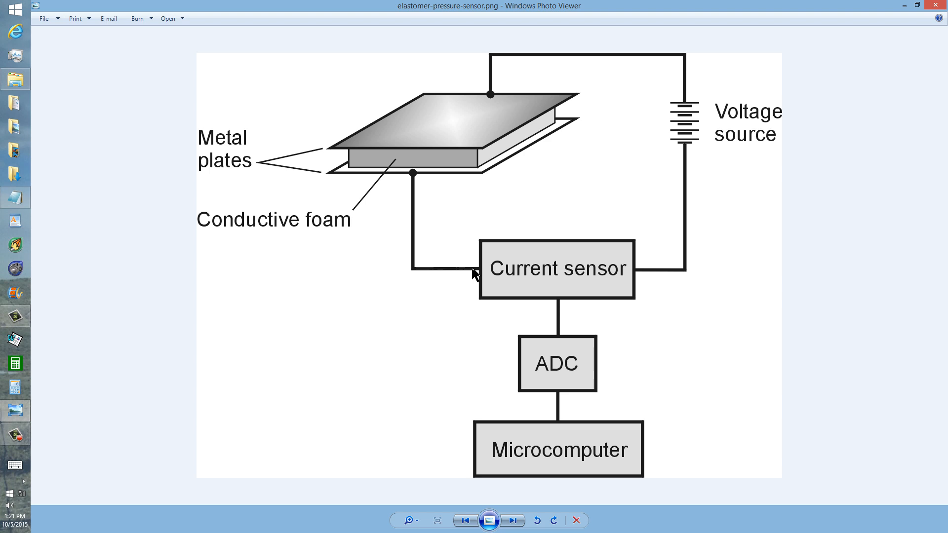
{"action": "mouse_move", "coordinate": [684, 218]}
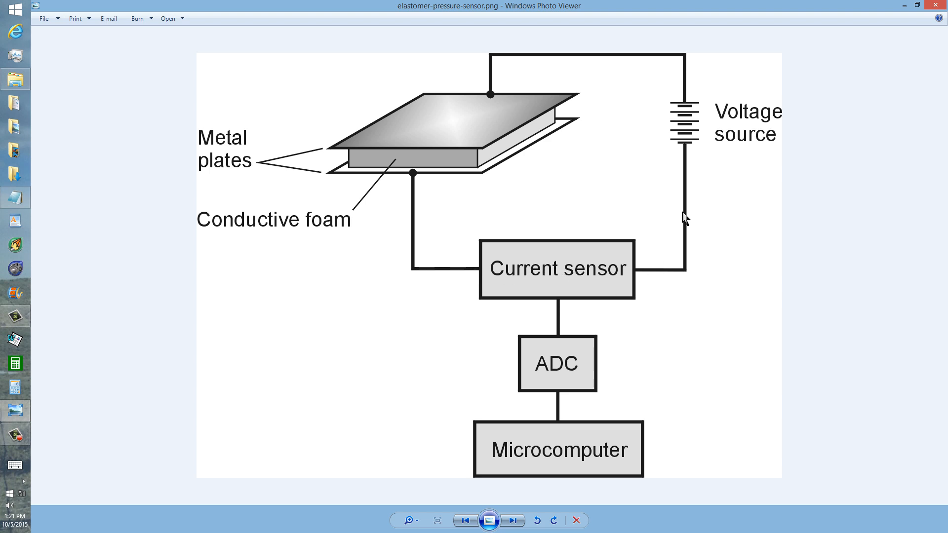
{"action": "mouse_move", "coordinate": [553, 289]}
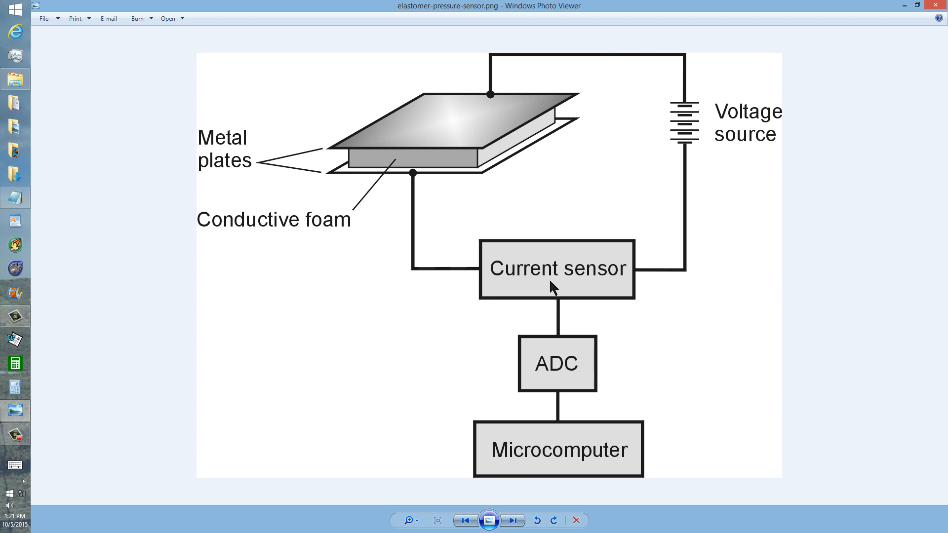
{"action": "mouse_move", "coordinate": [584, 282]}
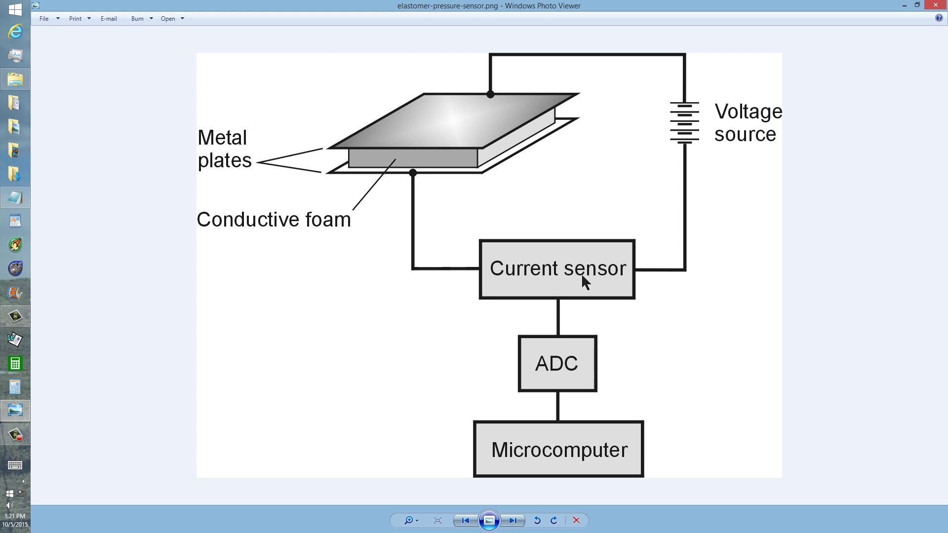
{"action": "mouse_move", "coordinate": [555, 378]}
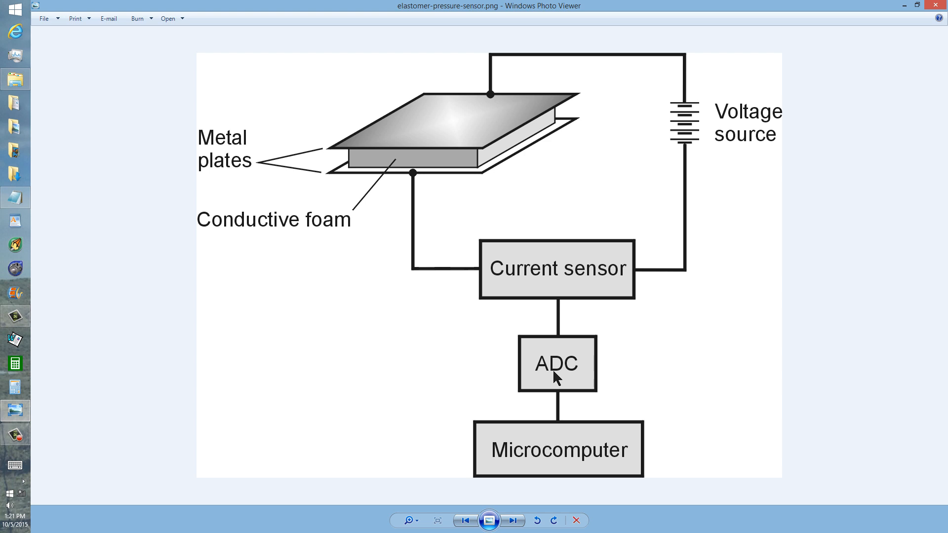
{"action": "mouse_move", "coordinate": [546, 455]}
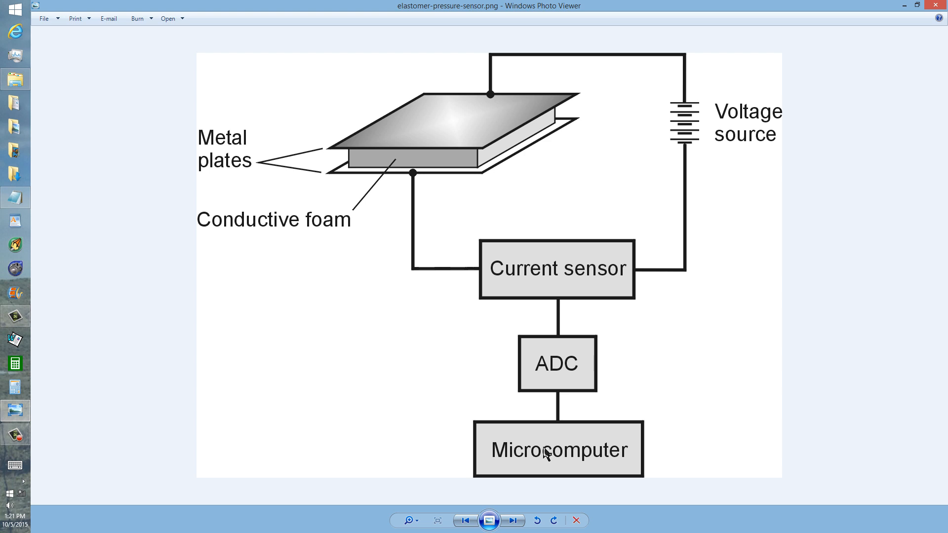
{"action": "mouse_move", "coordinate": [517, 501]}
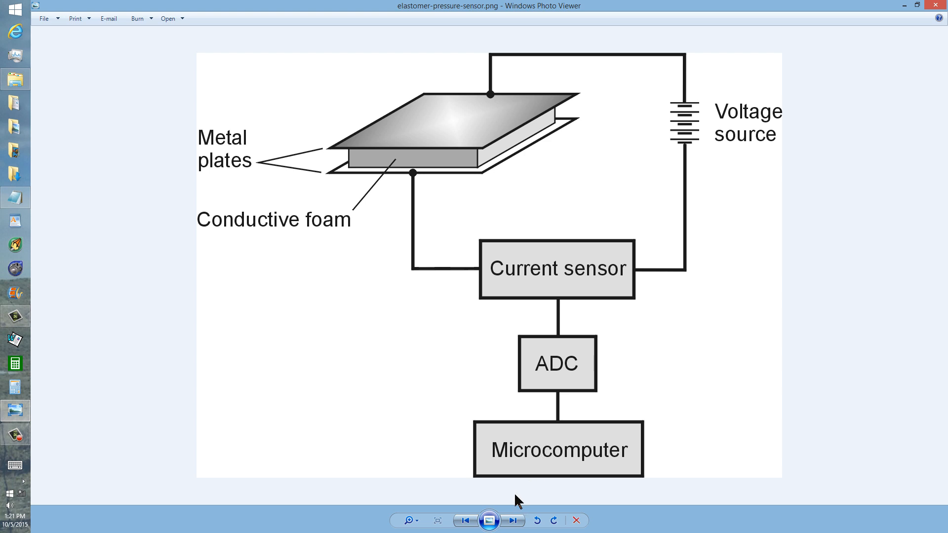
{"action": "left_click", "coordinate": [466, 520]}
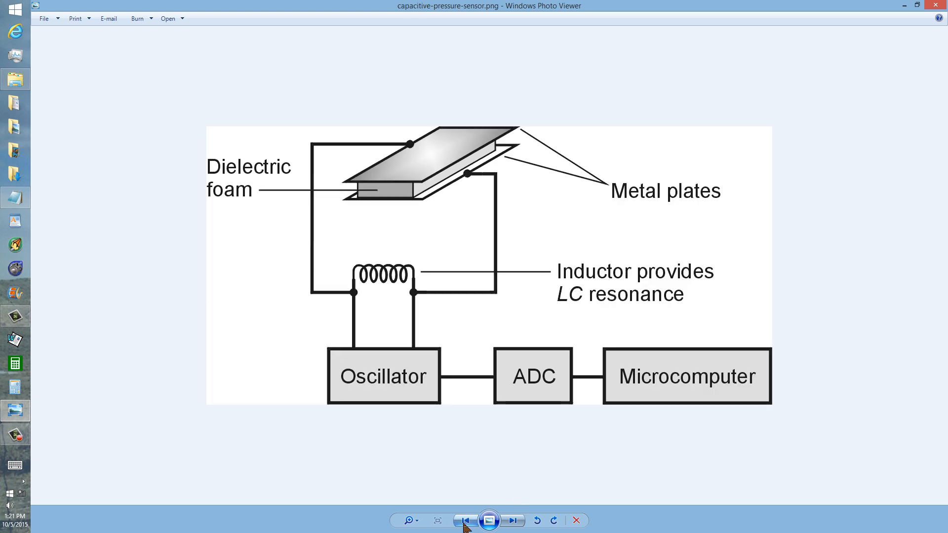
{"action": "mouse_move", "coordinate": [387, 334]}
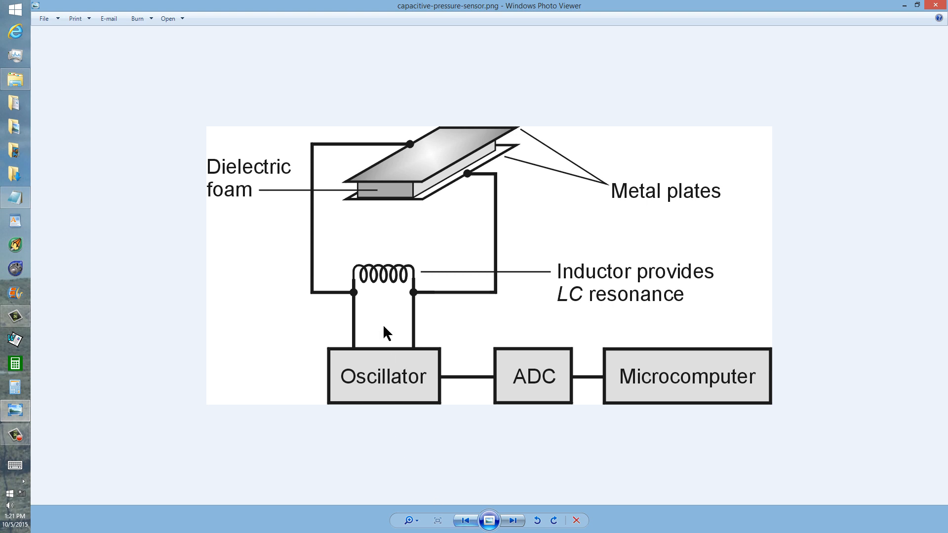
{"action": "mouse_move", "coordinate": [390, 194]}
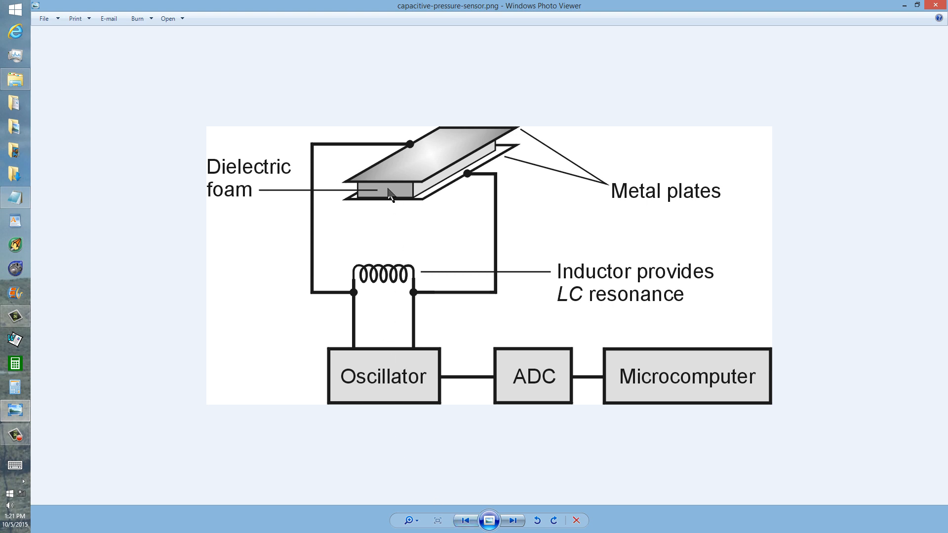
Step: Advance again to elastomer-pressure-sensor.png with conductive foam and current sensor
{"action": "left_click", "coordinate": [512, 520]}
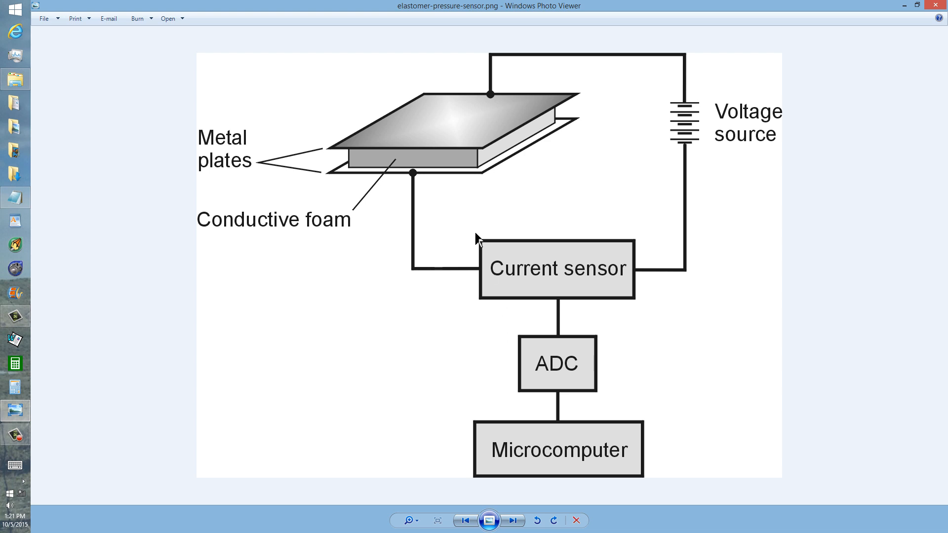
{"action": "mouse_move", "coordinate": [469, 165]}
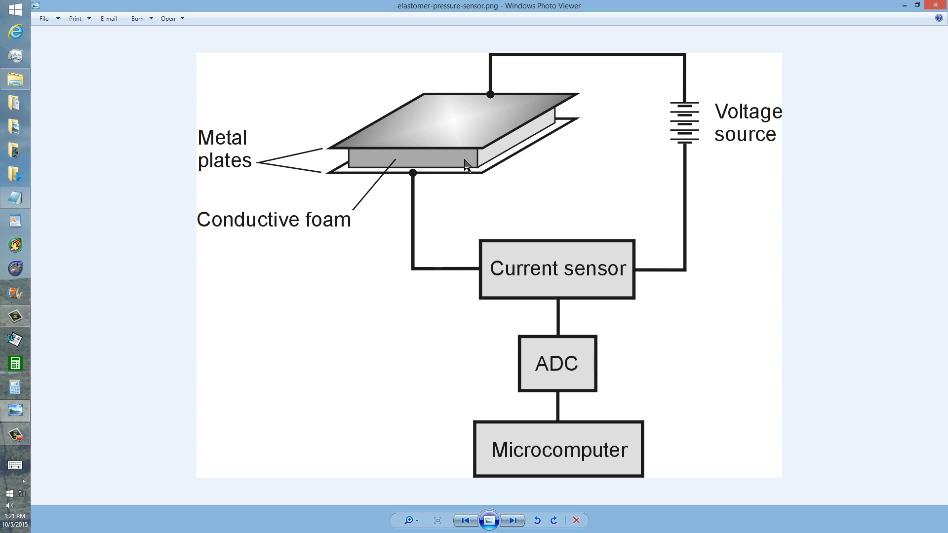
{"action": "mouse_move", "coordinate": [488, 294]}
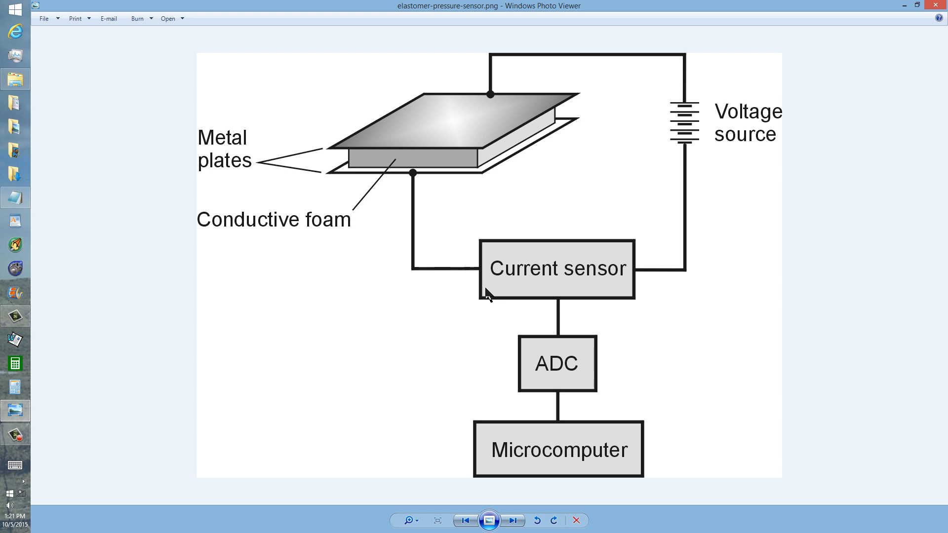
{"action": "mouse_move", "coordinate": [519, 487]}
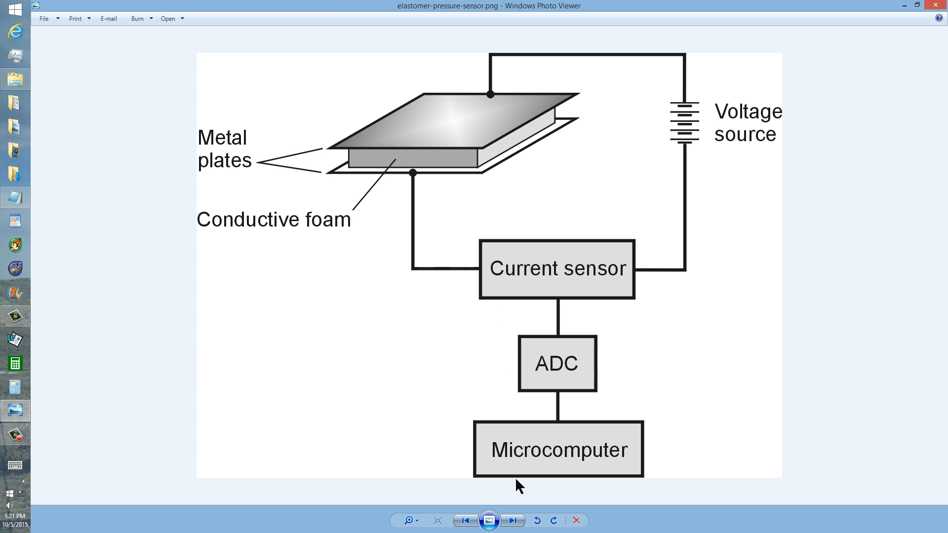
{"action": "mouse_move", "coordinate": [513, 521]}
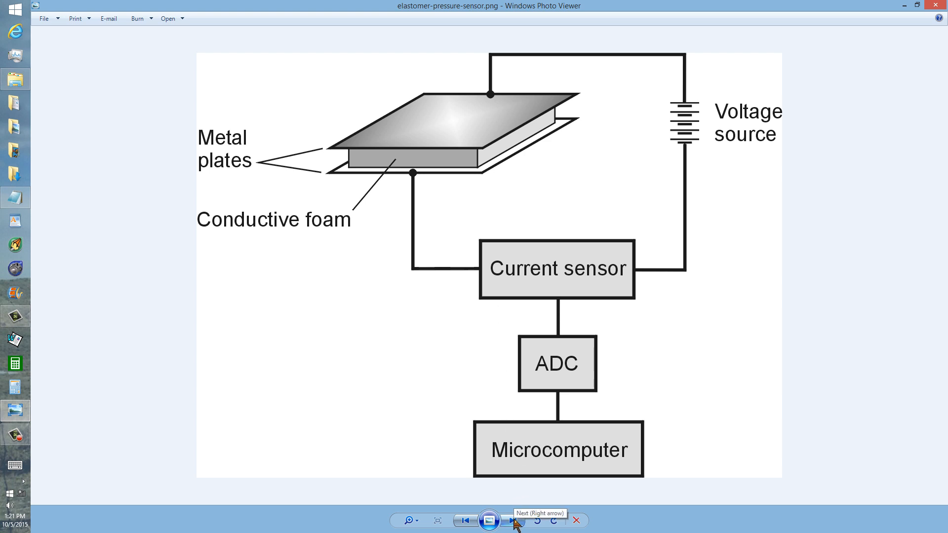
Step: Step through w1gv-callsign.png to the Teach Yourself Electricity and Electronics cover
{"action": "left_click", "coordinate": [513, 521]}
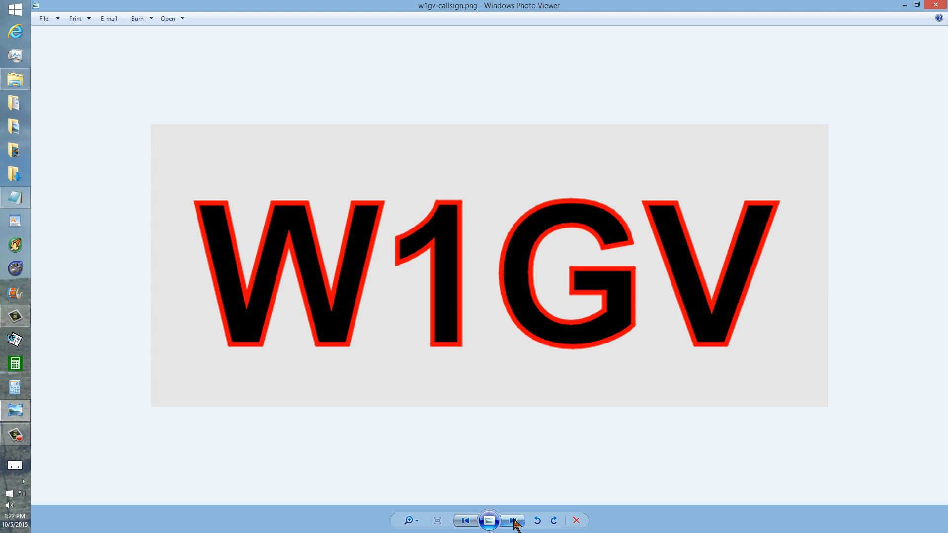
{"action": "left_click", "coordinate": [512, 520]}
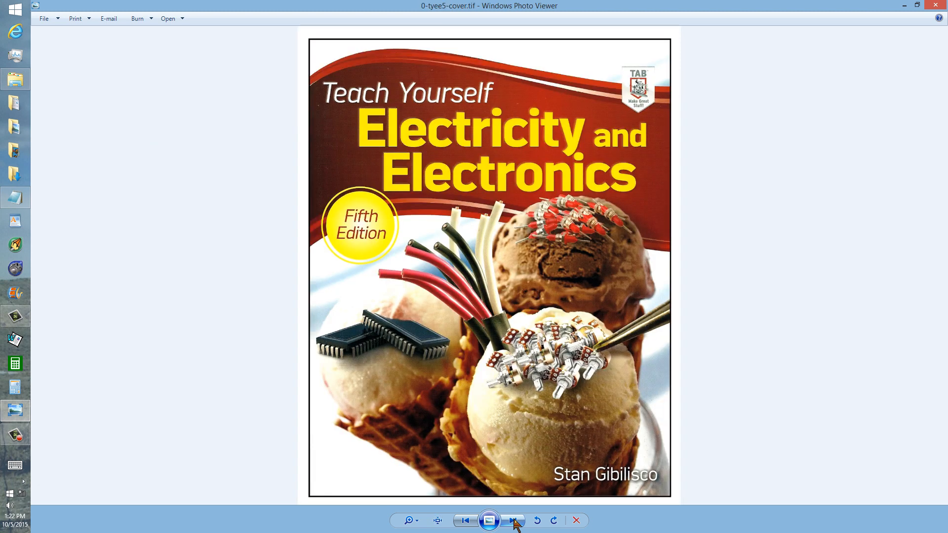